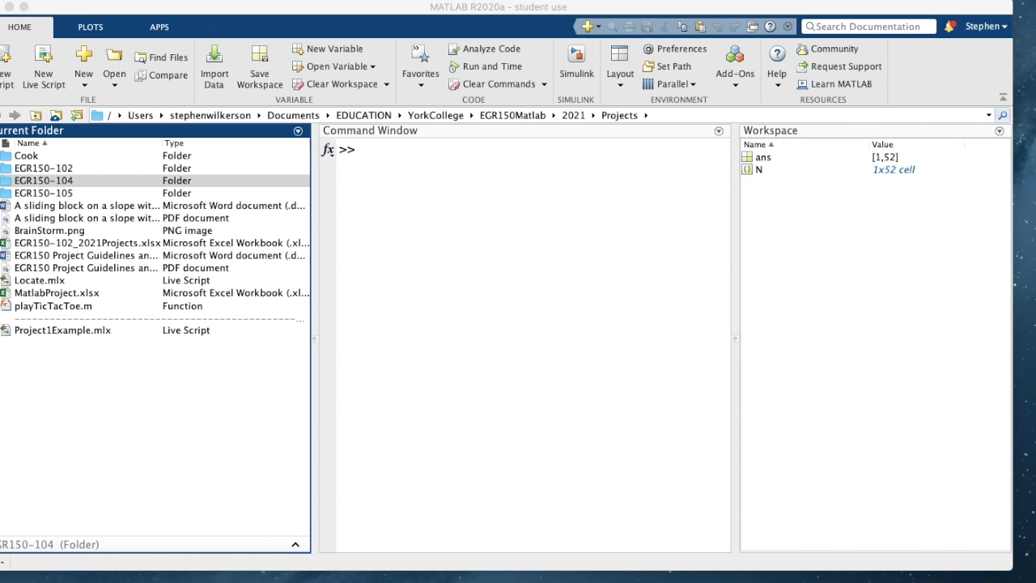
# Add the EGR150-104 folder with all its subfolders to the MATLAB path
pyautogui.click(526, 150)
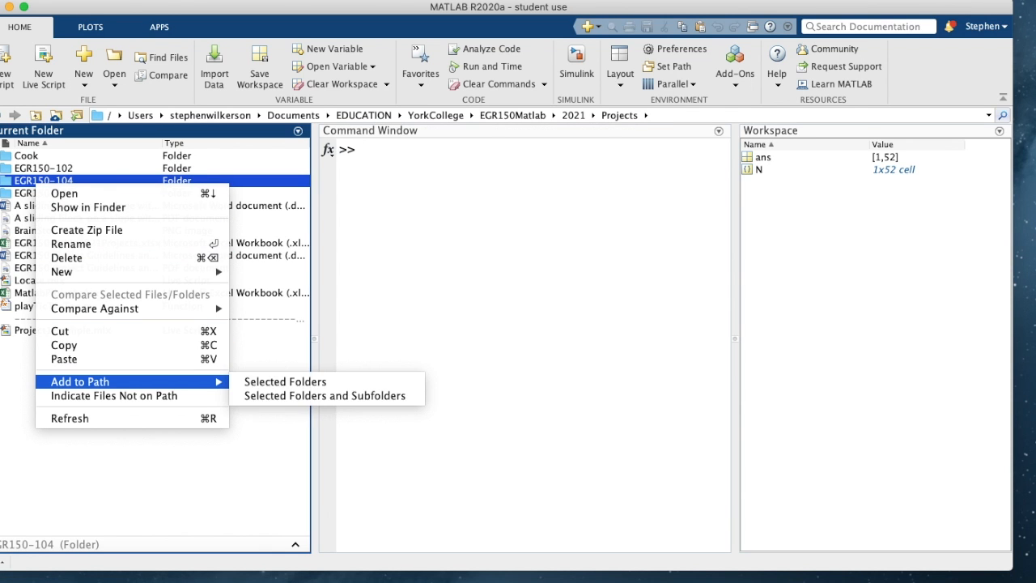
pyautogui.moveTo(325, 396)
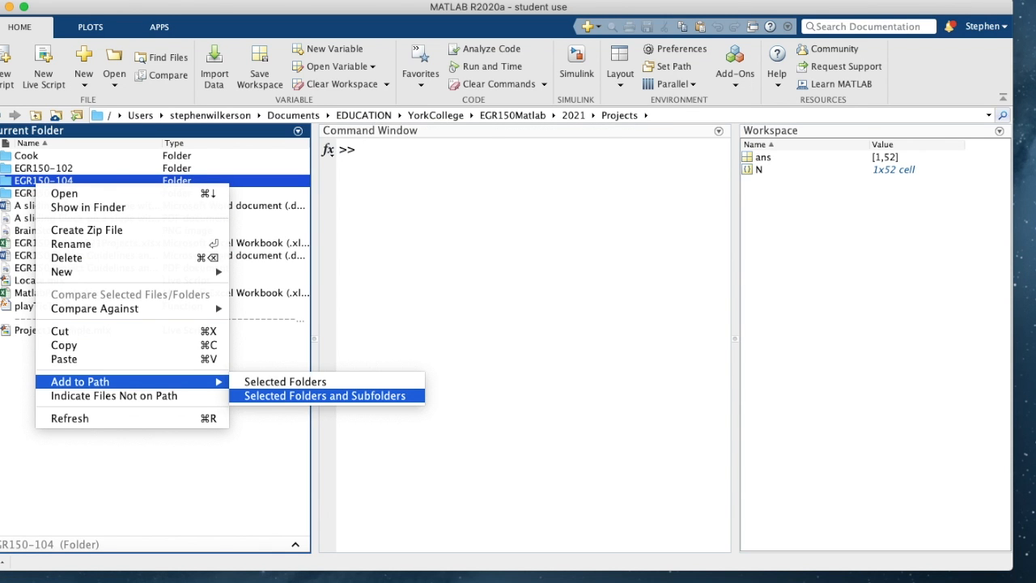
pyautogui.click(325, 396)
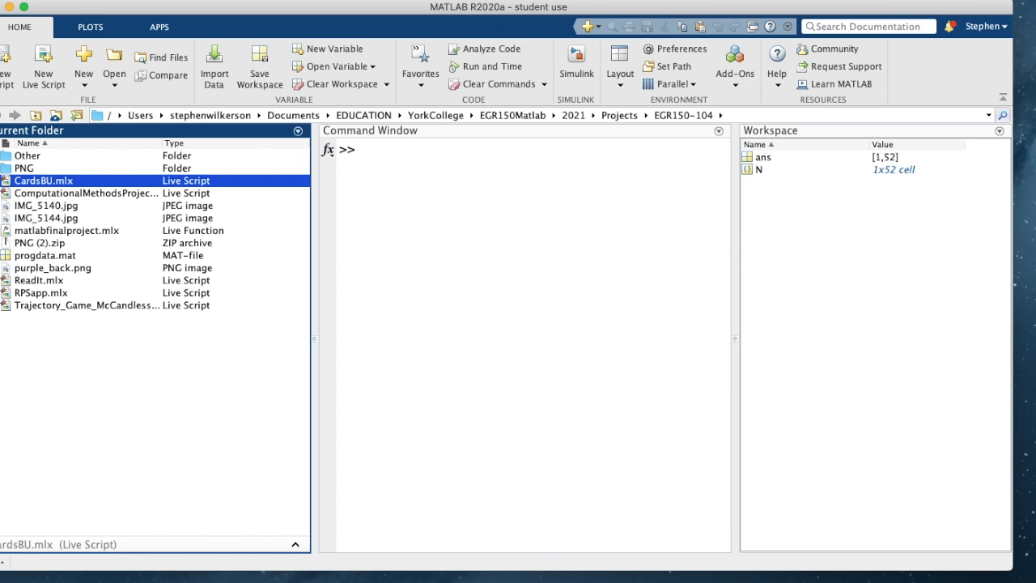
# Open CardsBU.mlx and run it twice until the 7 of spades card appears
pyautogui.doubleClick(43, 179)
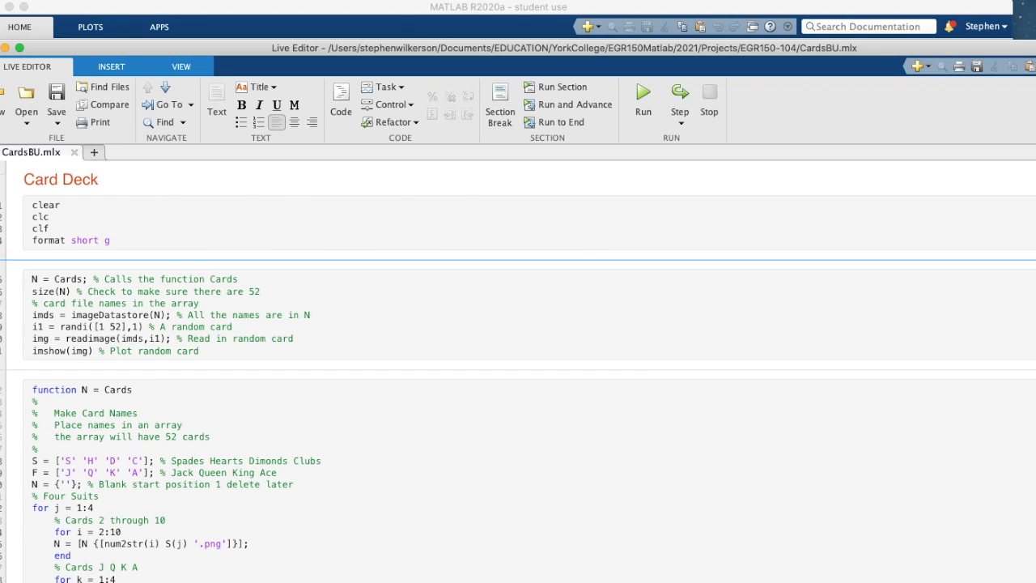
pyautogui.click(643, 92)
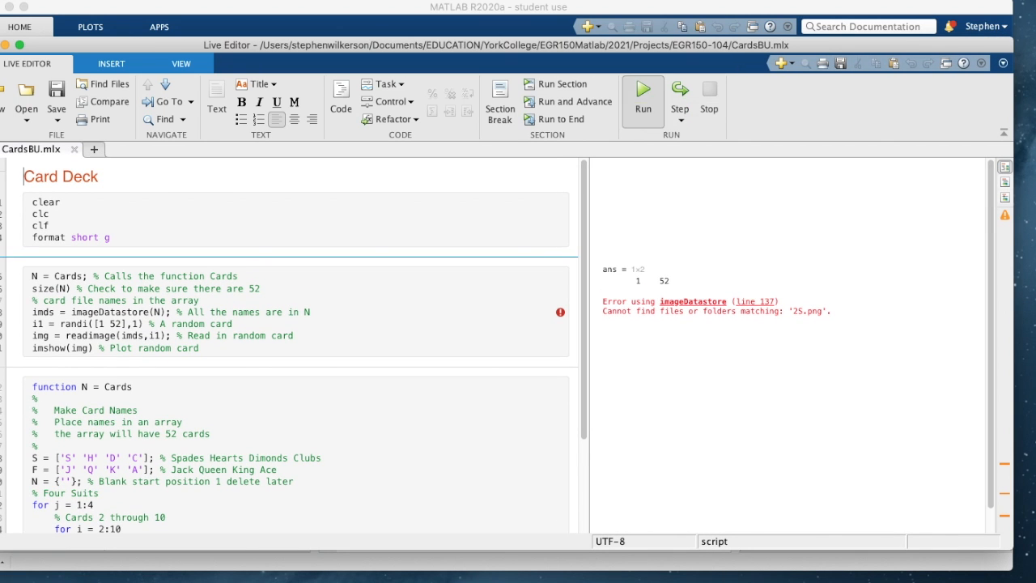
pyautogui.click(642, 92)
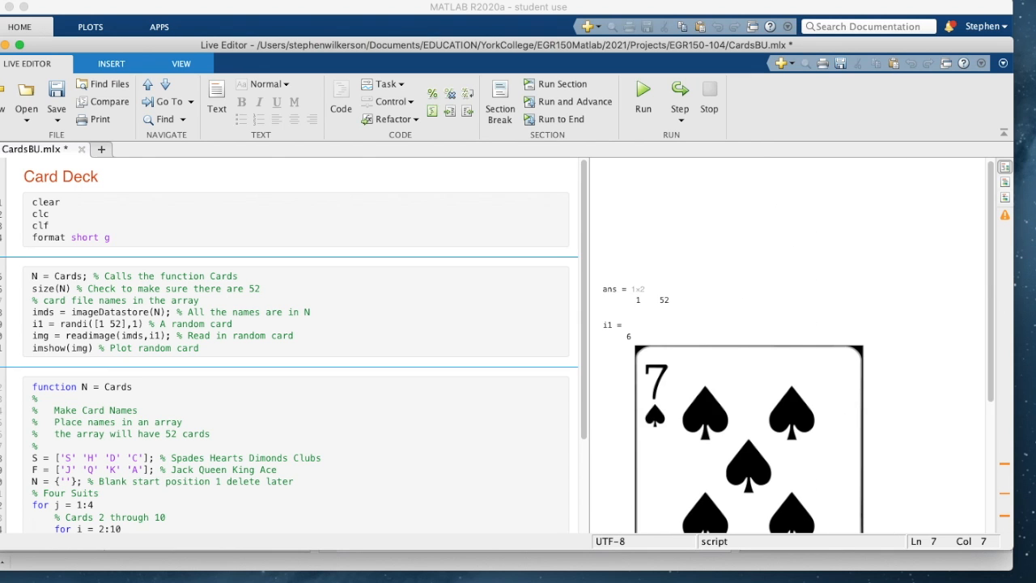
# Run the CardsBU script three more times to draw new random cards
pyautogui.click(642, 89)
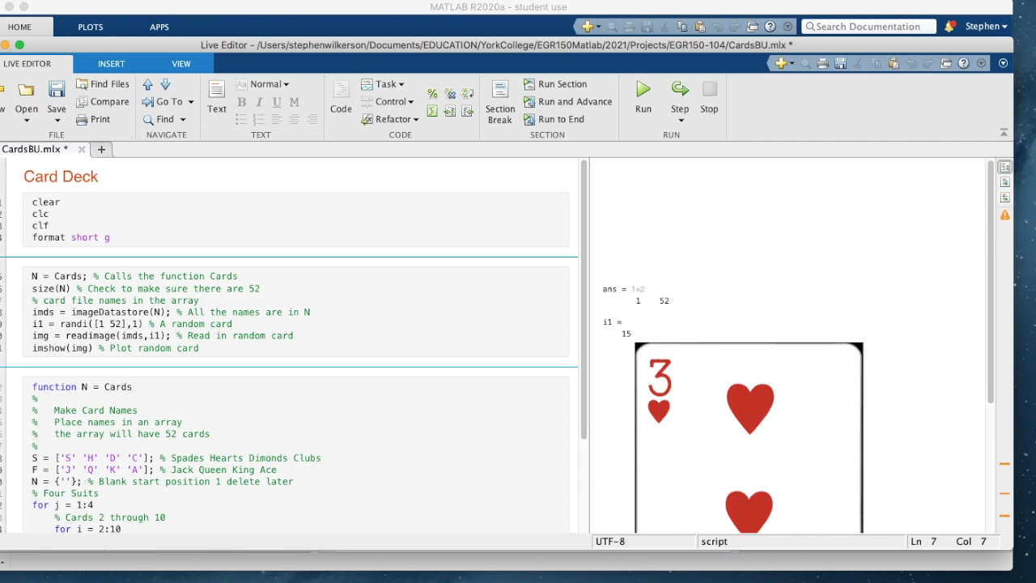
pyautogui.click(643, 90)
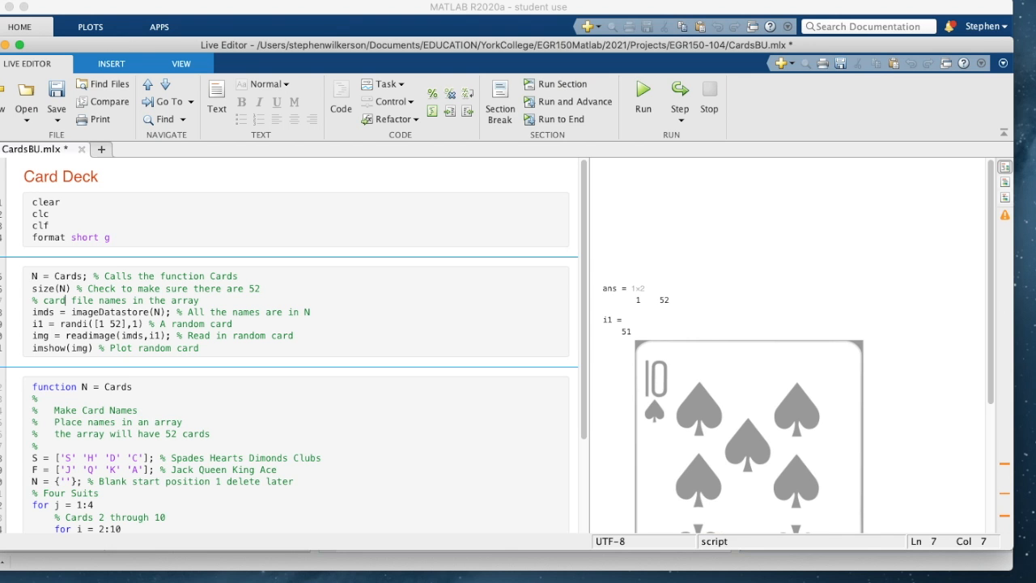
pyautogui.click(642, 91)
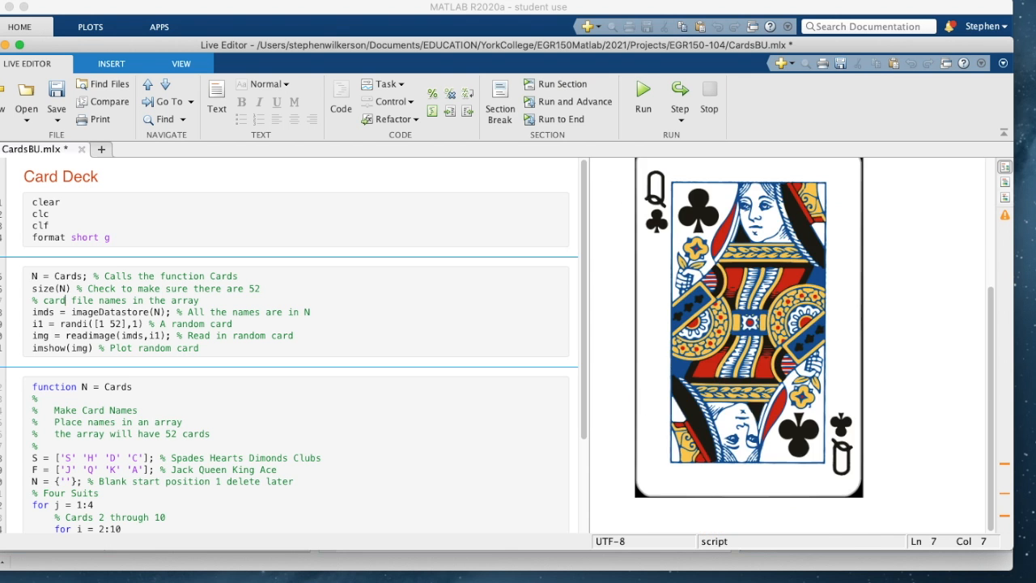
# Return to the MATLAB desktop and expand the PNG folder to list card images
pyautogui.click(643, 90)
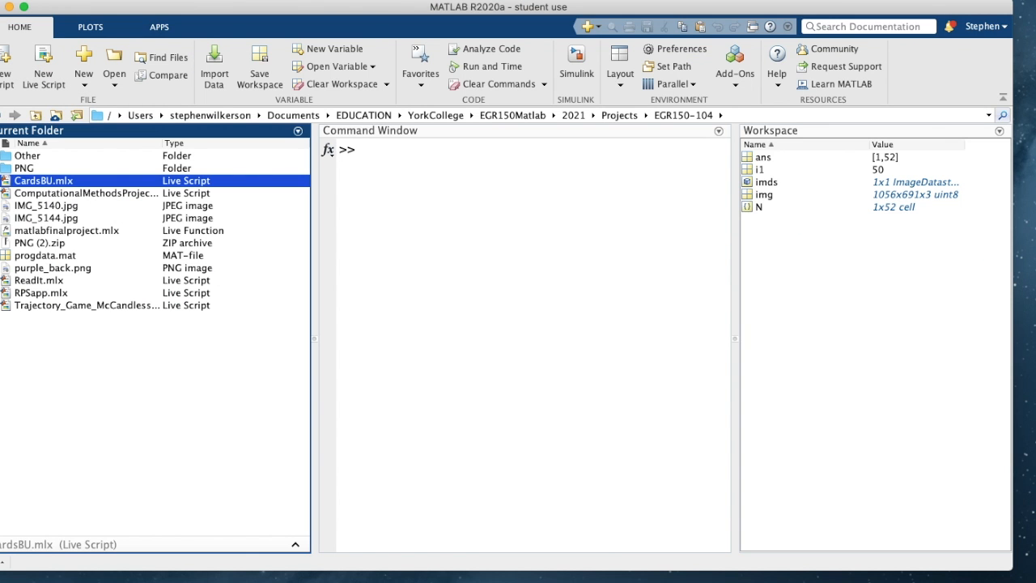
pyautogui.click(24, 168)
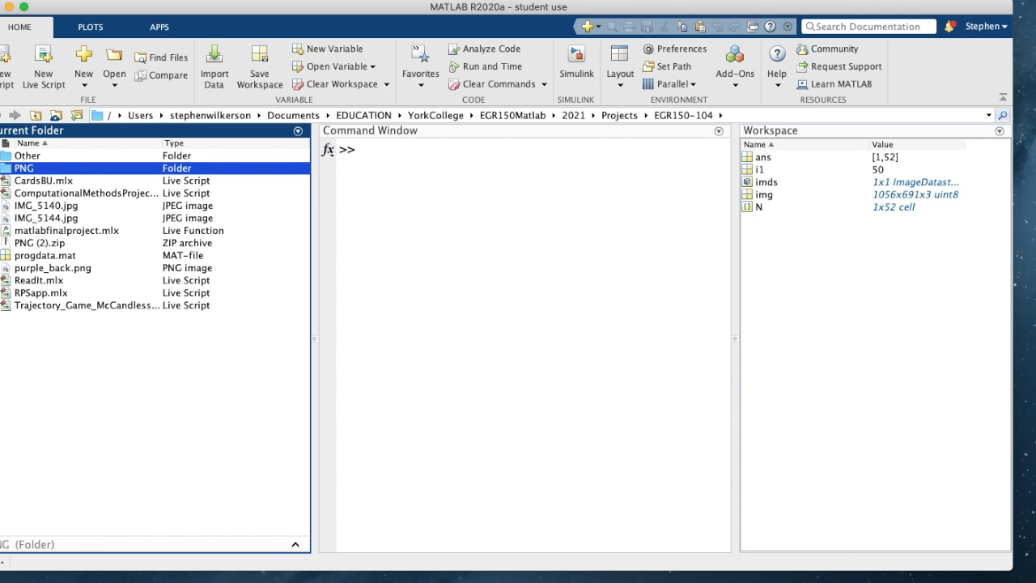
pyautogui.doubleClick(24, 168)
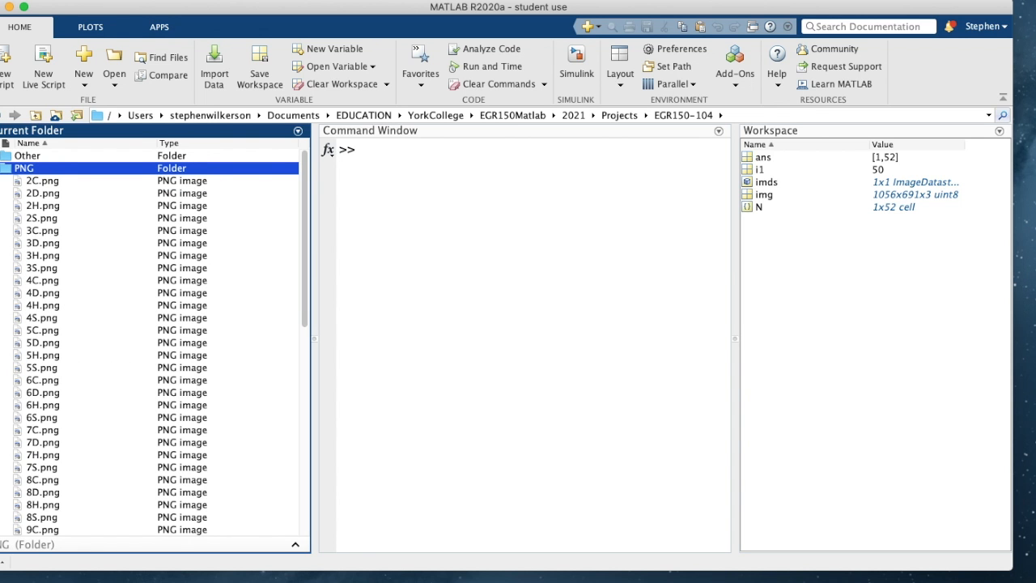